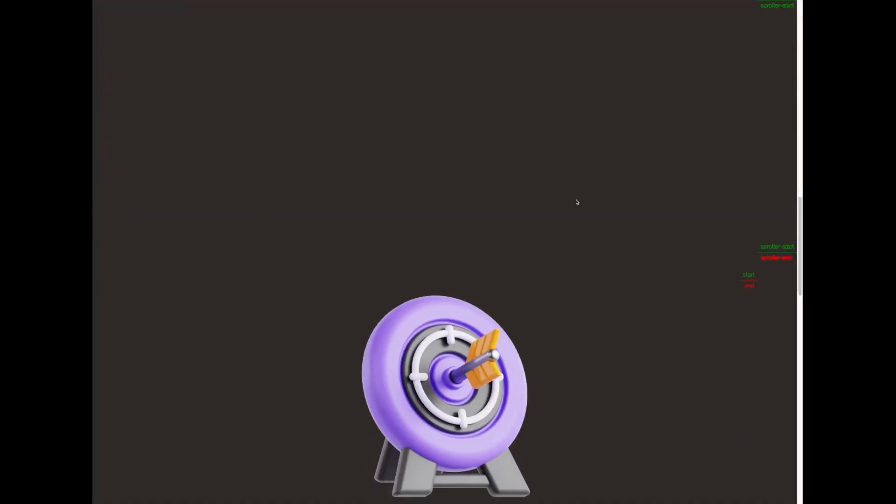
# - Scroll down the published site before opening a fresh browser tab
pyautogui.scroll(-3)
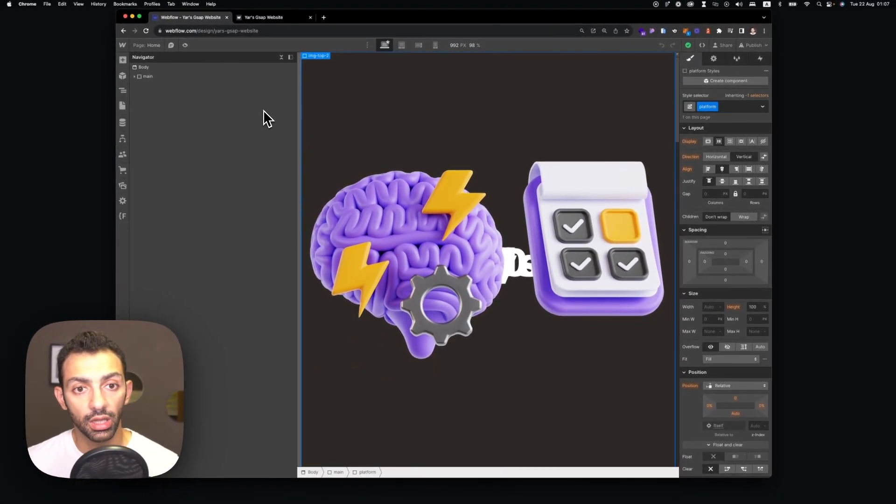
pyautogui.moveTo(459, 147)
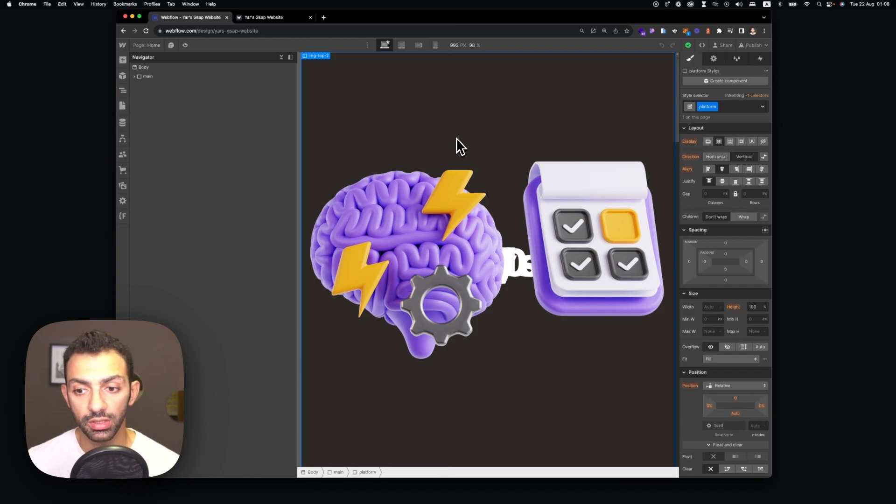
pyautogui.moveTo(460, 146)
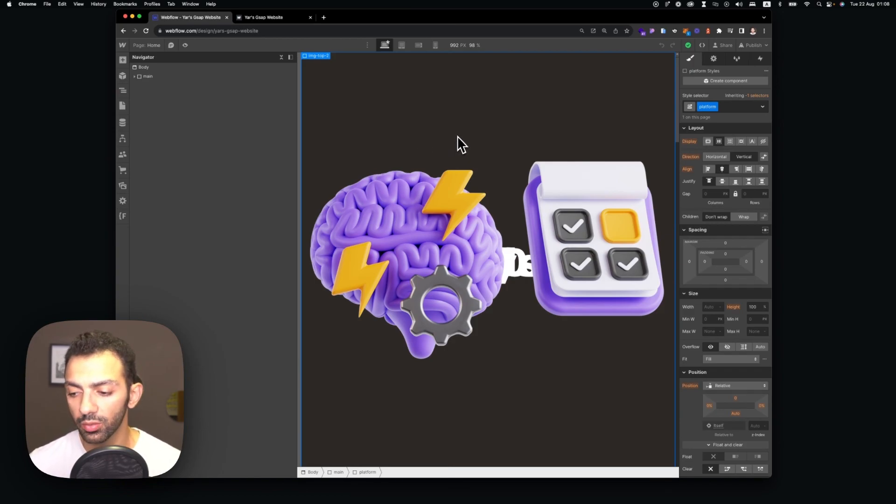
pyautogui.moveTo(467, 136)
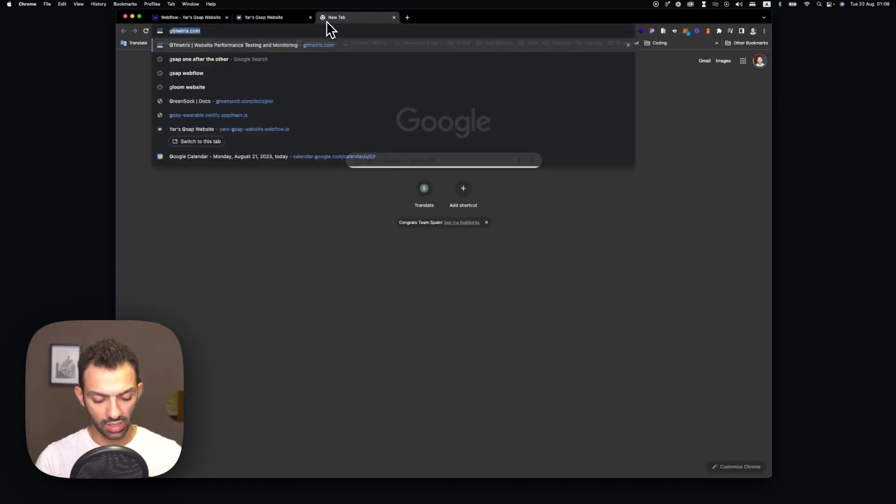
# - Search the web for 'gsap' and land on the GSAP page at GreenSock
pyautogui.write('gsap')
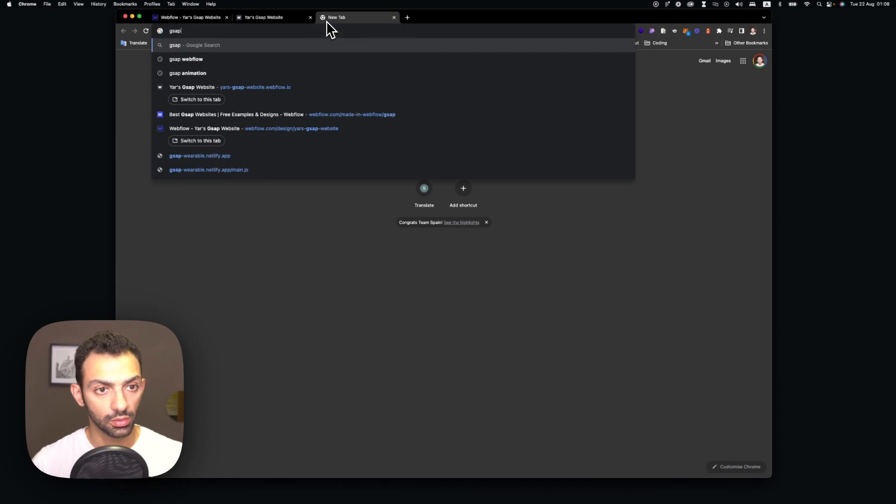
pyautogui.press('Return')
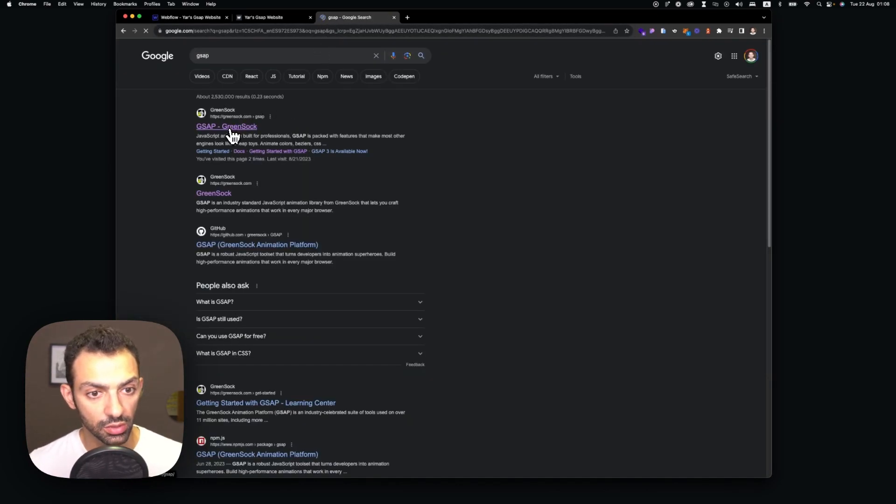
pyautogui.click(226, 126)
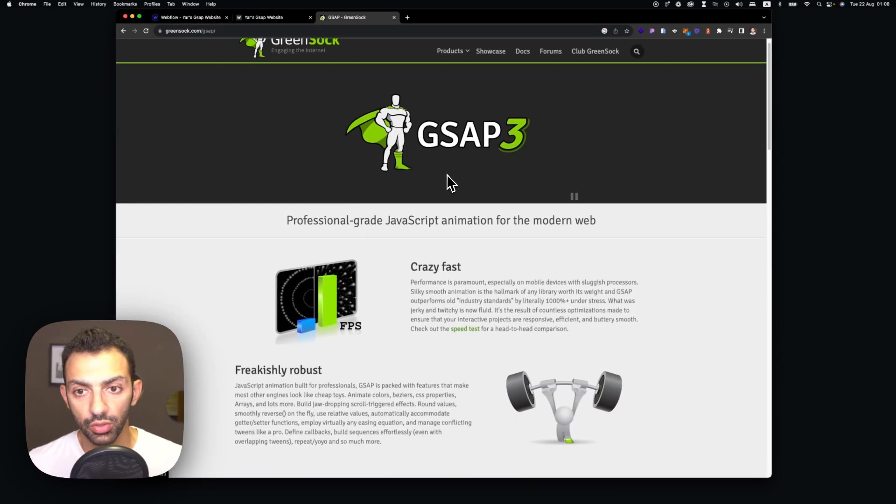
# - Reach the ScrollTrigger documentation via the GreenSock Products menu
pyautogui.click(450, 51)
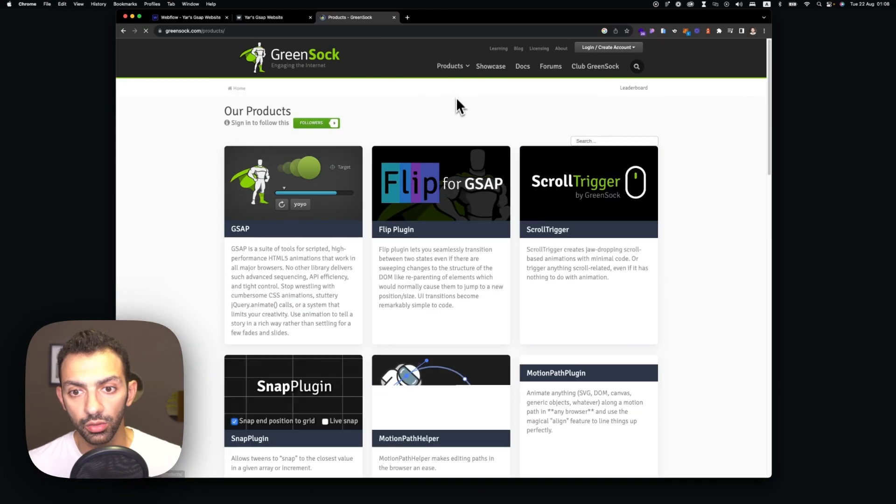
pyautogui.click(450, 66)
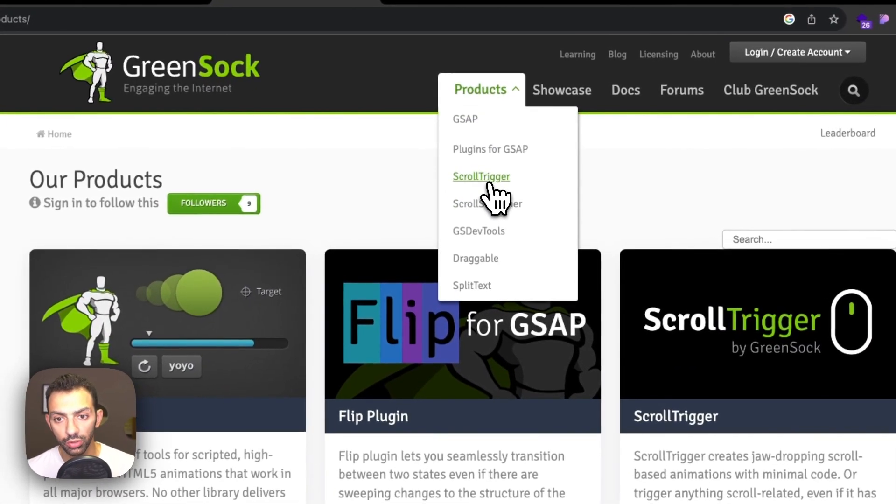
pyautogui.click(482, 176)
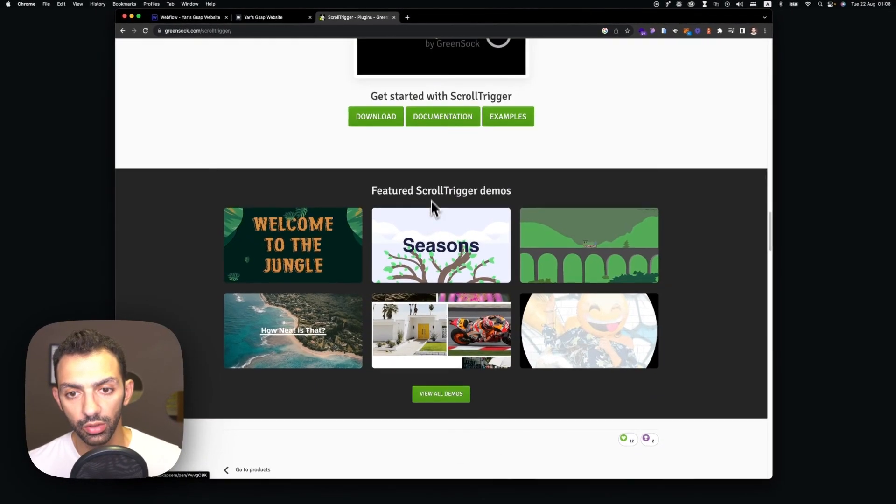
pyautogui.click(443, 116)
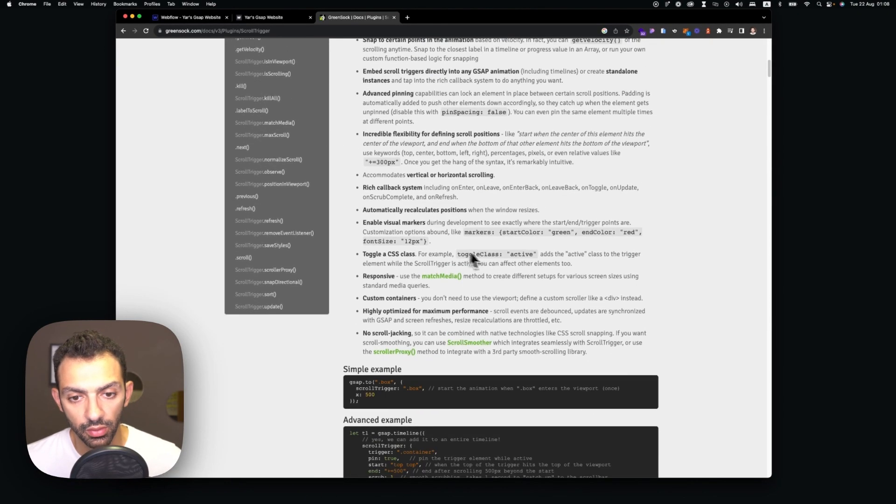
pyautogui.scroll(3)
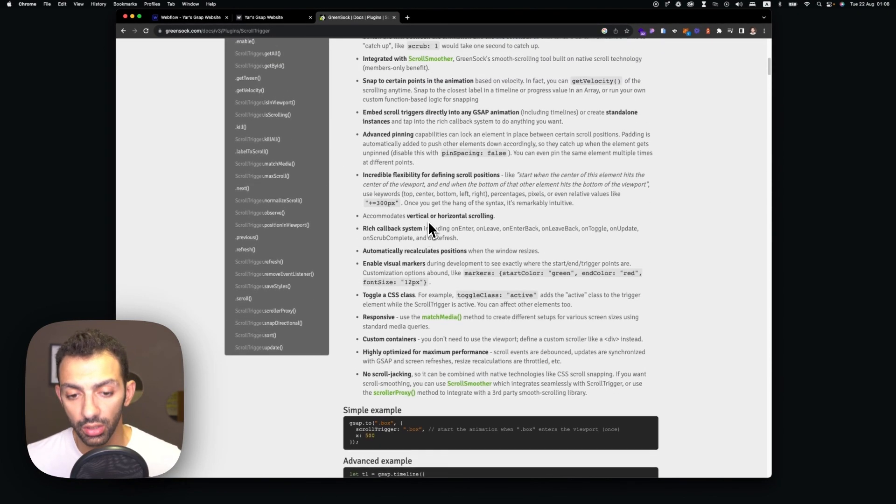
pyautogui.scroll(3)
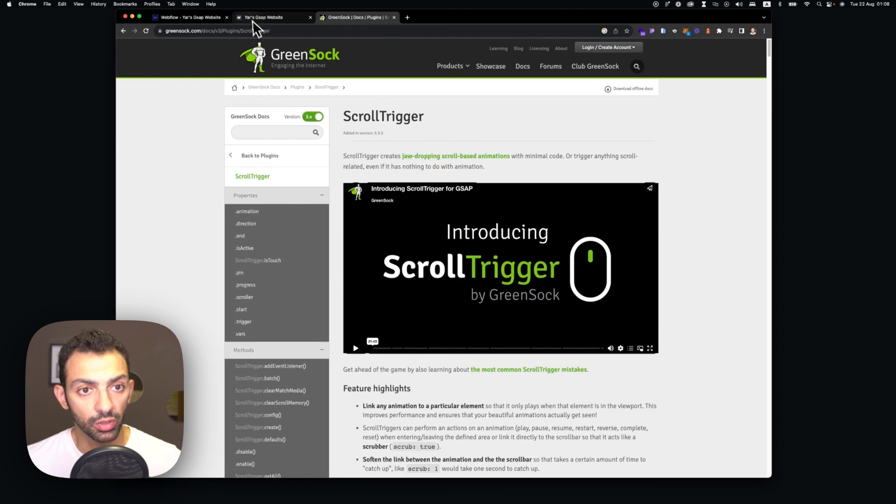
pyautogui.moveTo(190, 17)
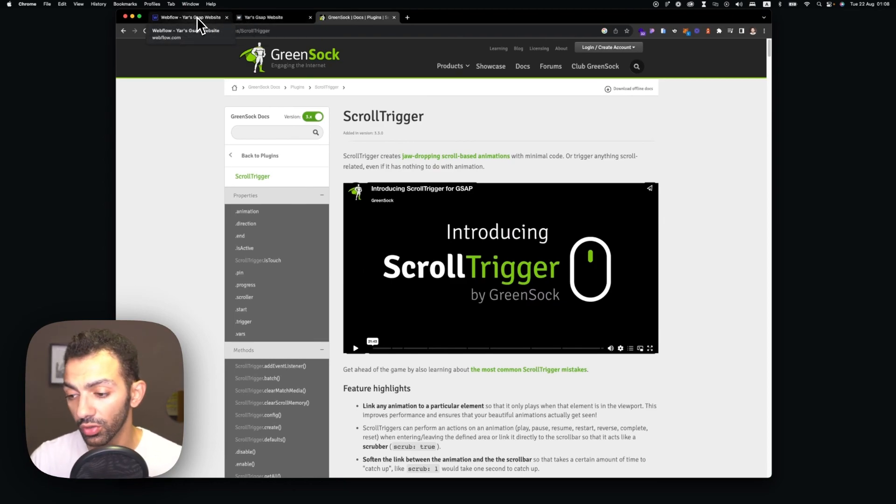
pyautogui.moveTo(269, 129)
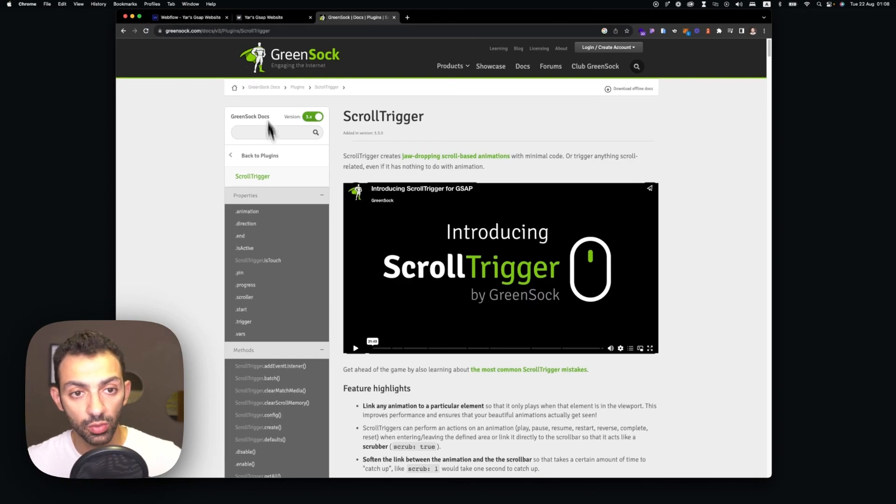
pyautogui.moveTo(190, 199)
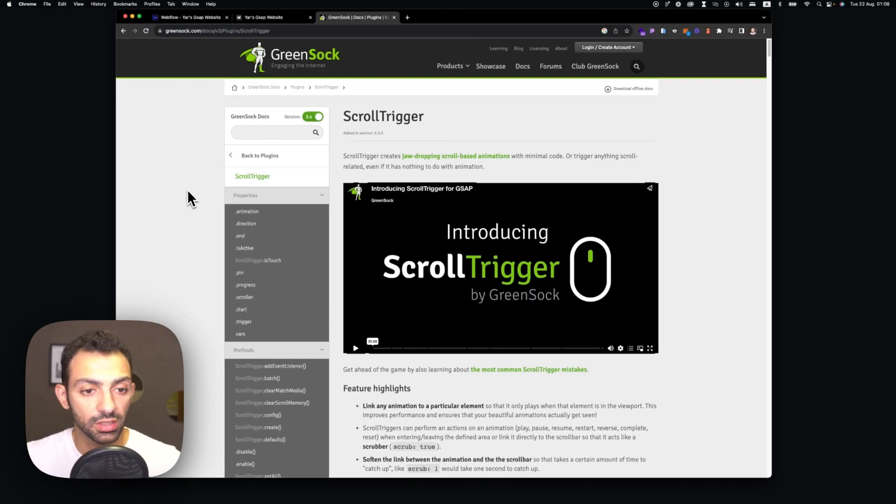
# - In the Navigator, expand platform's background images and the first title down to its Heading 1
pyautogui.click(269, 17)
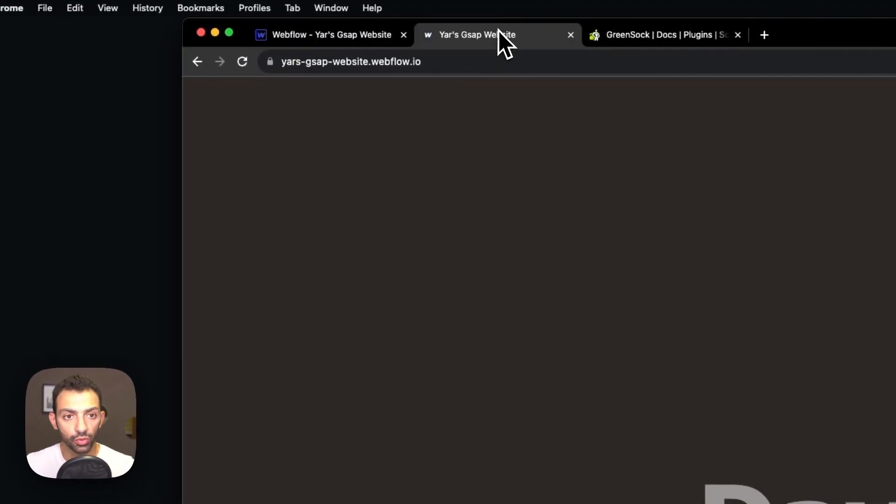
pyautogui.moveTo(325, 34)
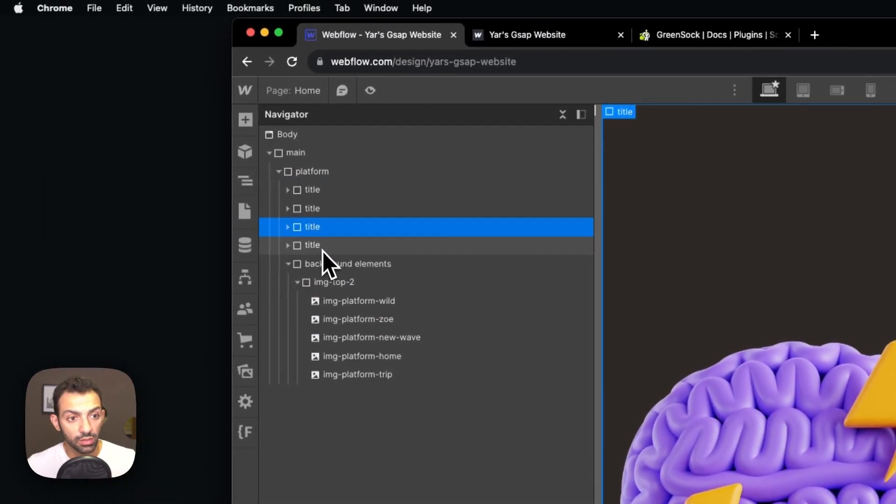
pyautogui.click(358, 319)
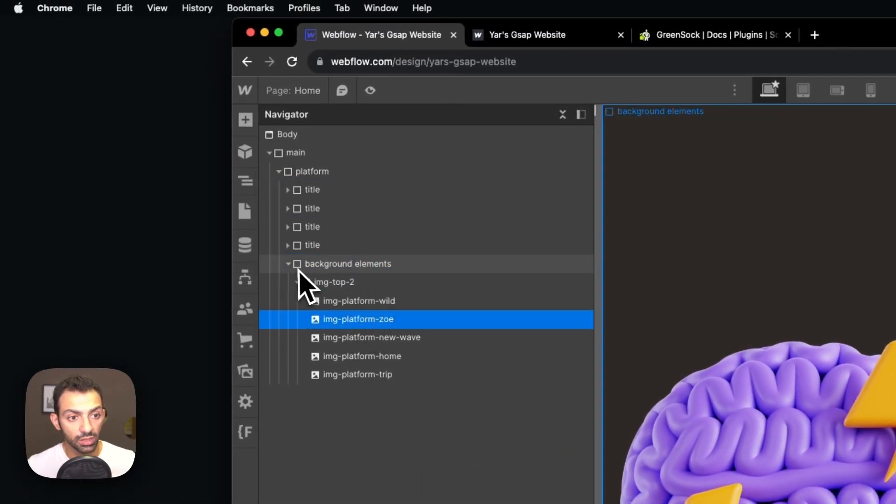
pyautogui.click(312, 190)
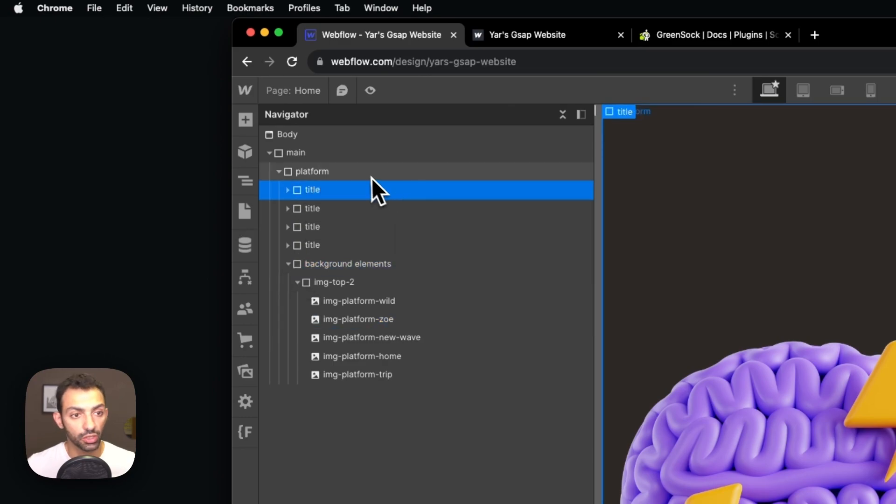
pyautogui.click(313, 171)
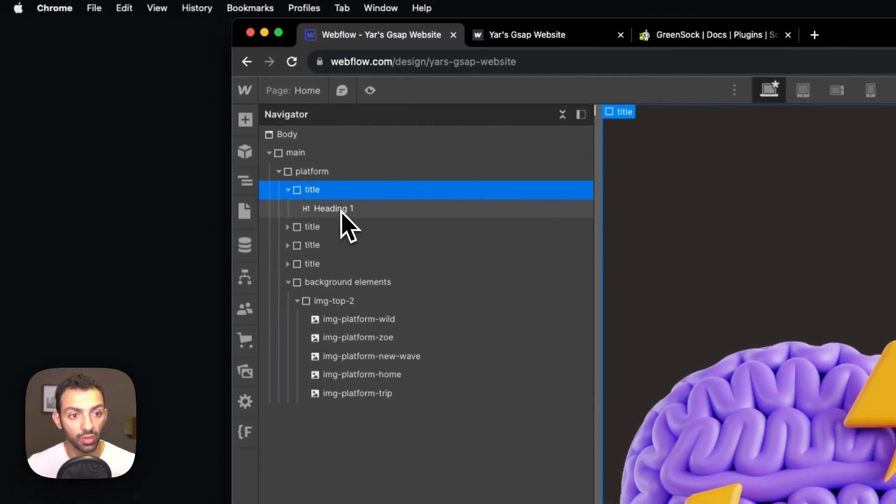
pyautogui.click(334, 208)
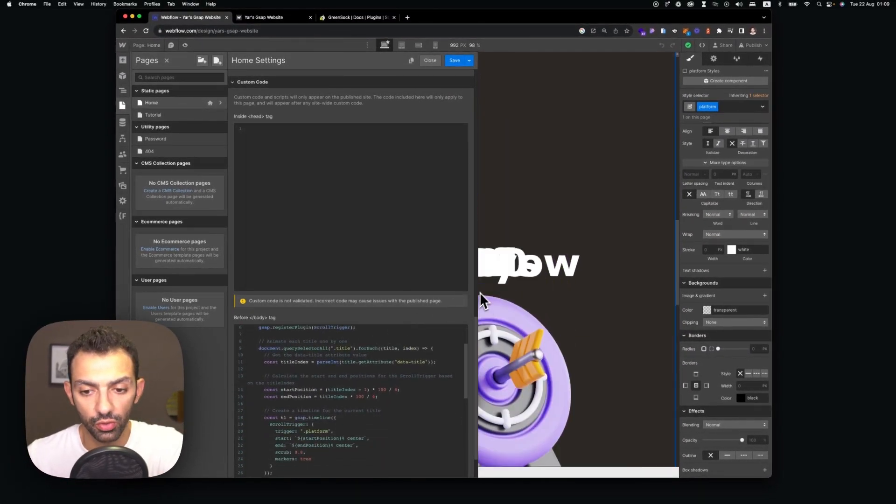
# - Review the GSAP and ScrollTrigger library includes, then return to the ScrollTrigger docs
pyautogui.scroll(3)
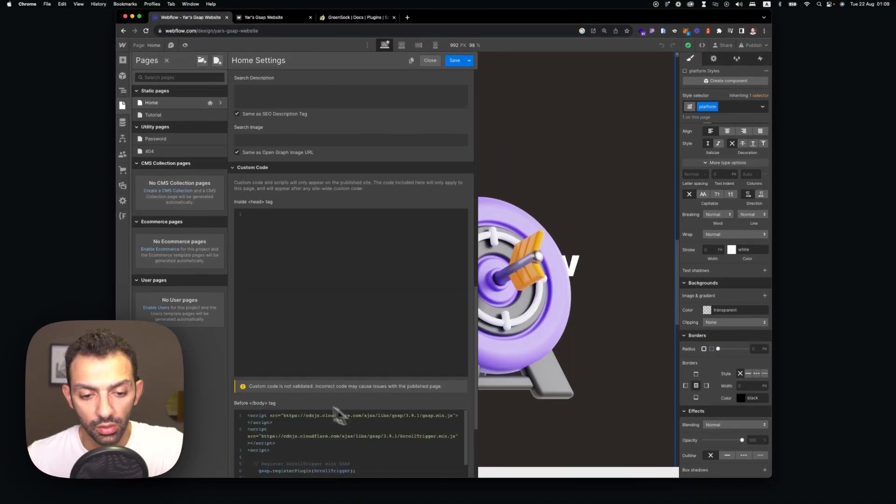
pyautogui.click(356, 16)
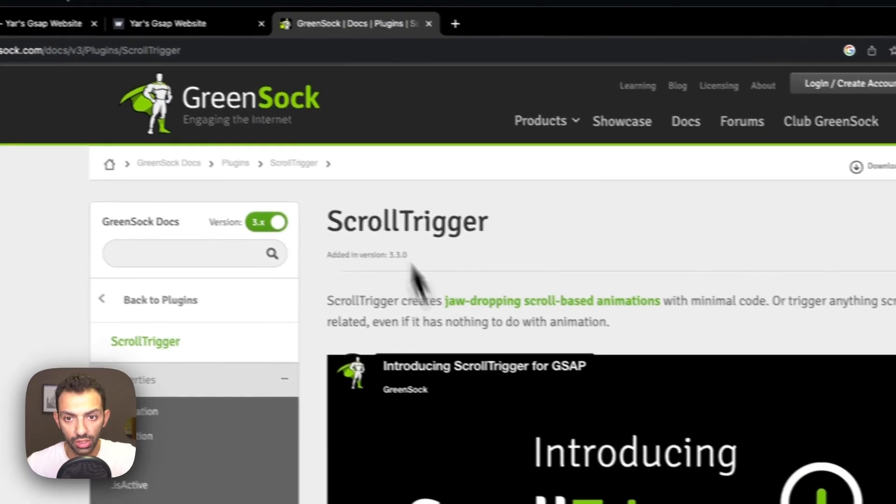
# - Check the CDN option on GreenSock's GSAP Installation page for the cdnjs 3.9.1 script tags
pyautogui.click(539, 120)
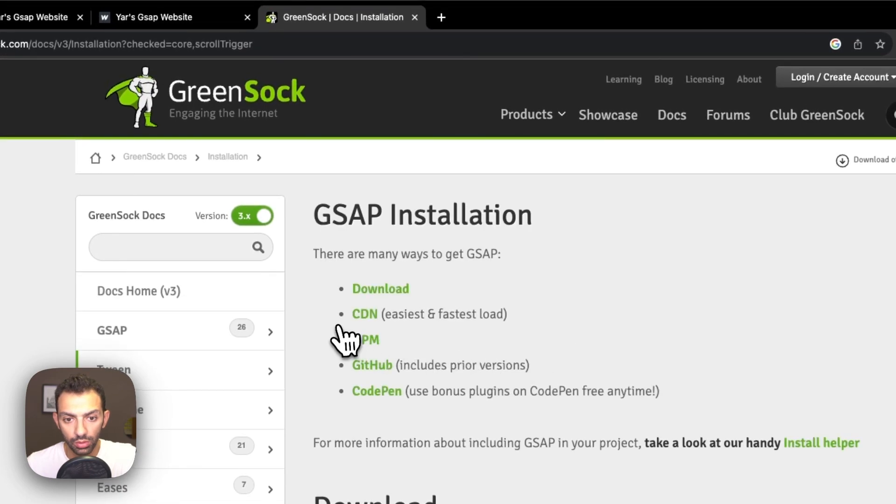
pyautogui.scroll(-3)
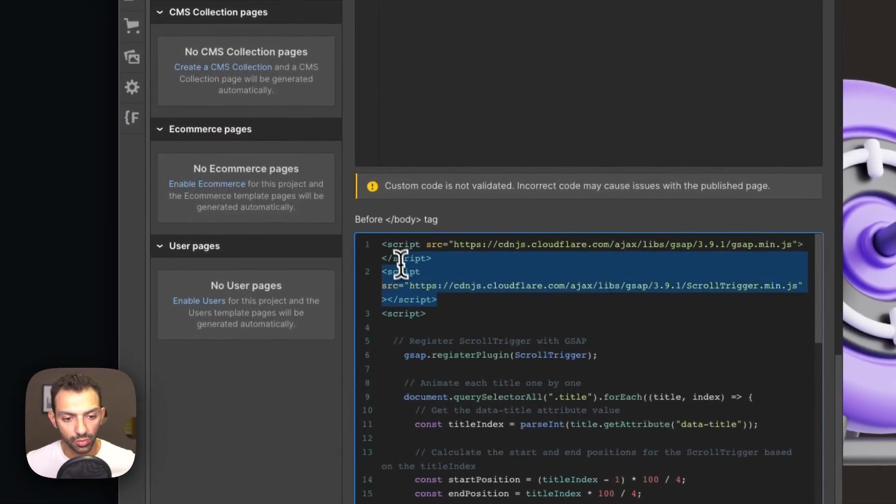
# - Read down the footer script to the ScrollTrigger registration and per-title timeline with scrub and markers
pyautogui.scroll(-3)
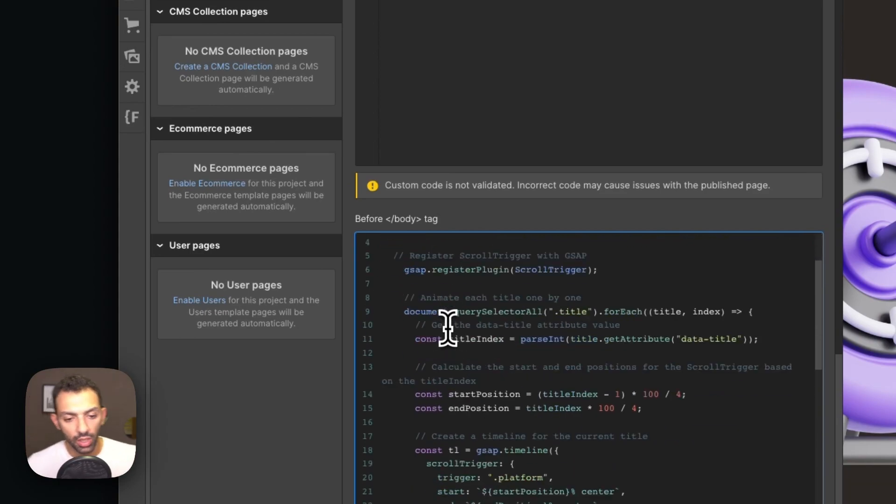
pyautogui.scroll(-3)
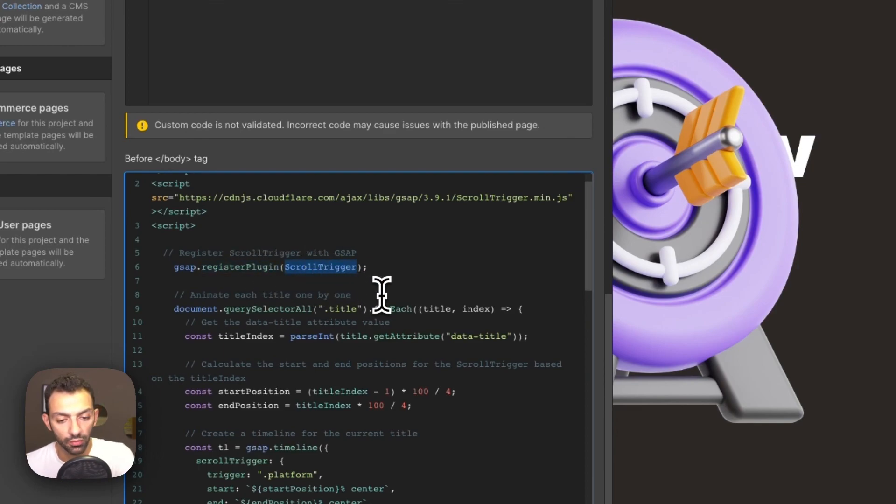
pyautogui.scroll(-3)
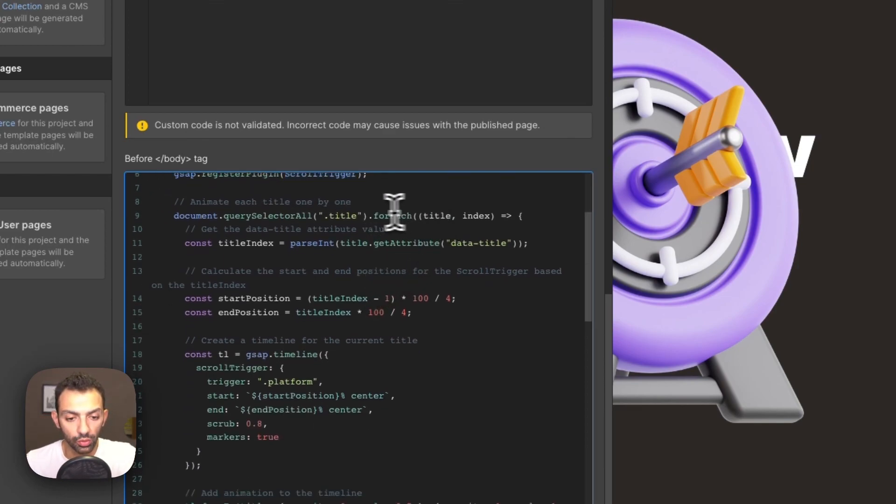
pyautogui.moveTo(449, 220)
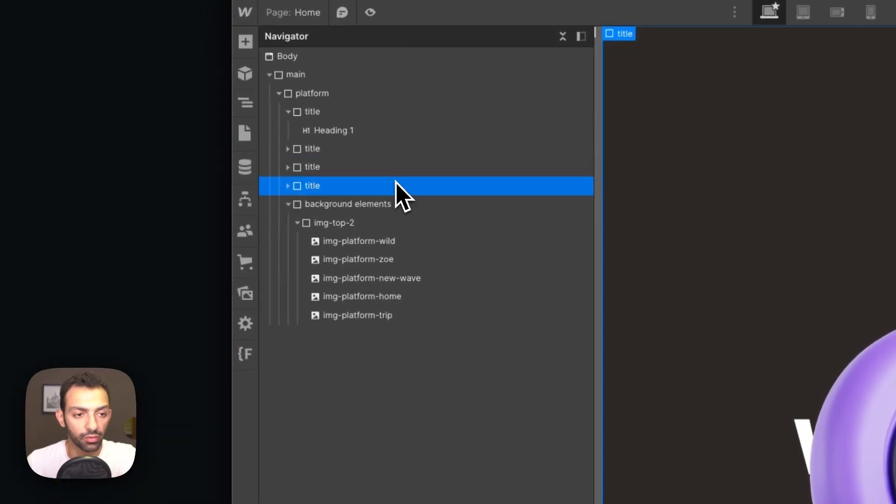
# - From Pages, reopen Home settings and read the title fade-and-scale steps and platform image selectors
pyautogui.click(245, 134)
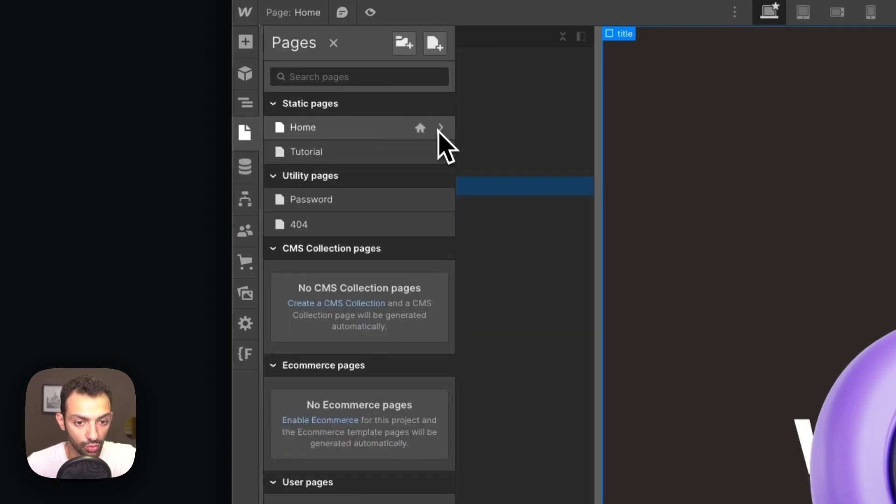
pyautogui.click(440, 128)
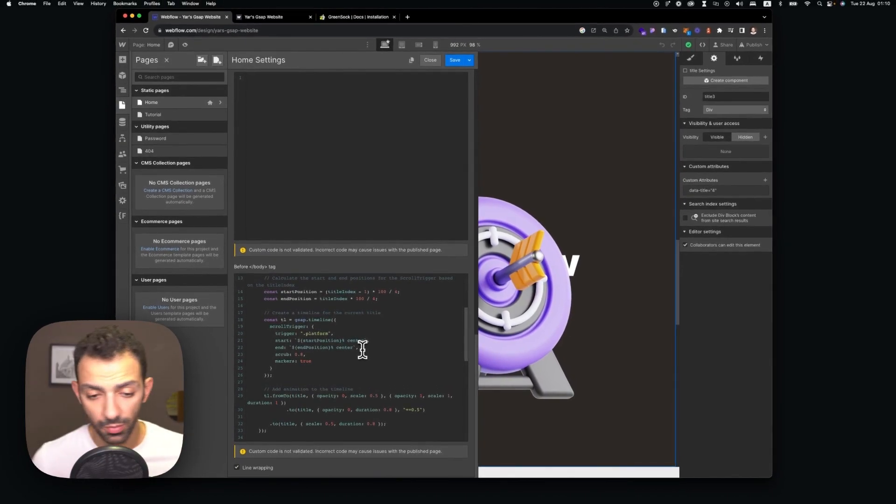
pyautogui.scroll(-3)
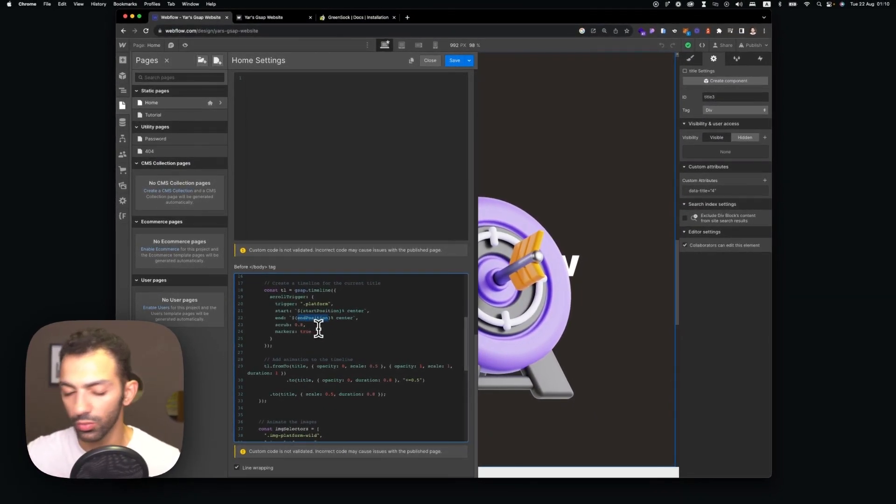
pyautogui.scroll(-3)
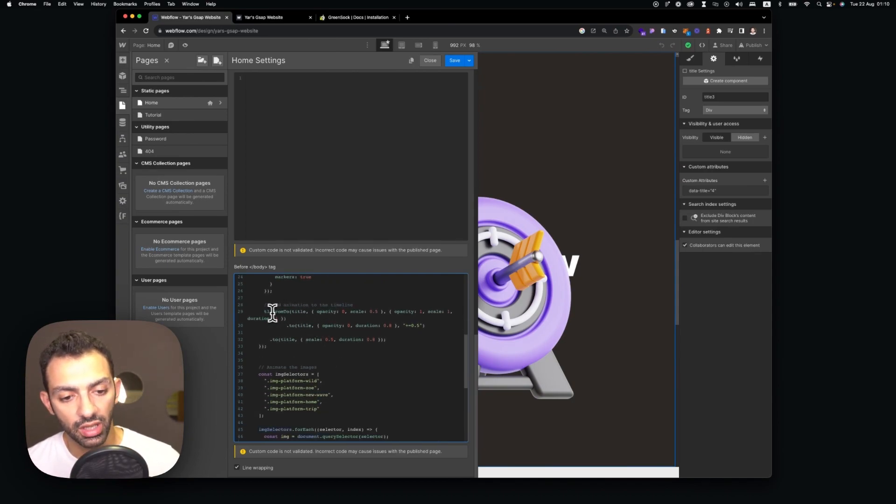
pyautogui.moveTo(356, 312)
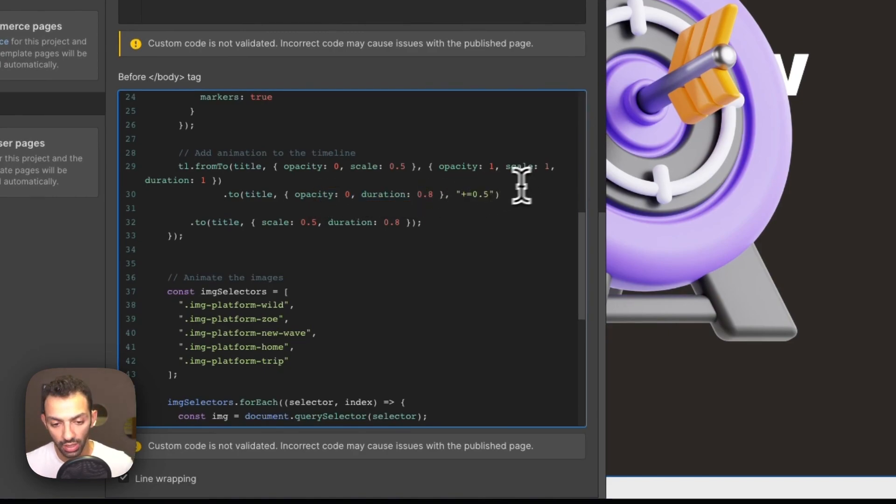
pyautogui.moveTo(491, 172)
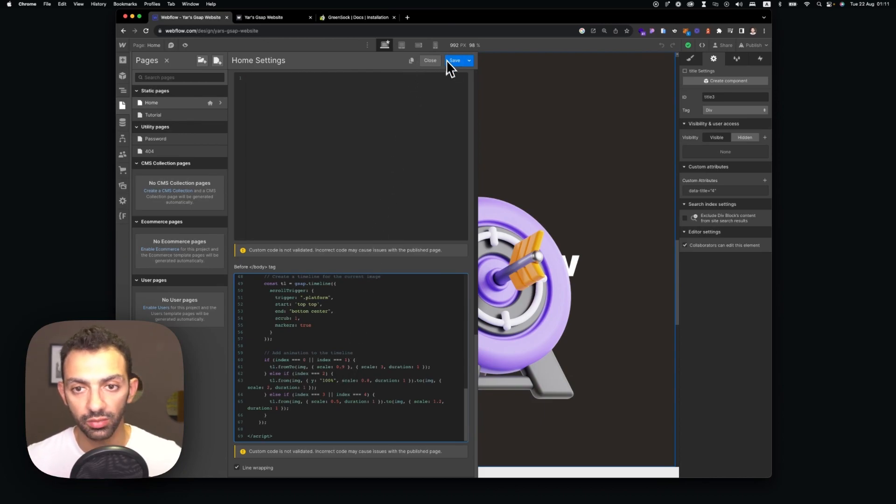
pyautogui.moveTo(288, 406)
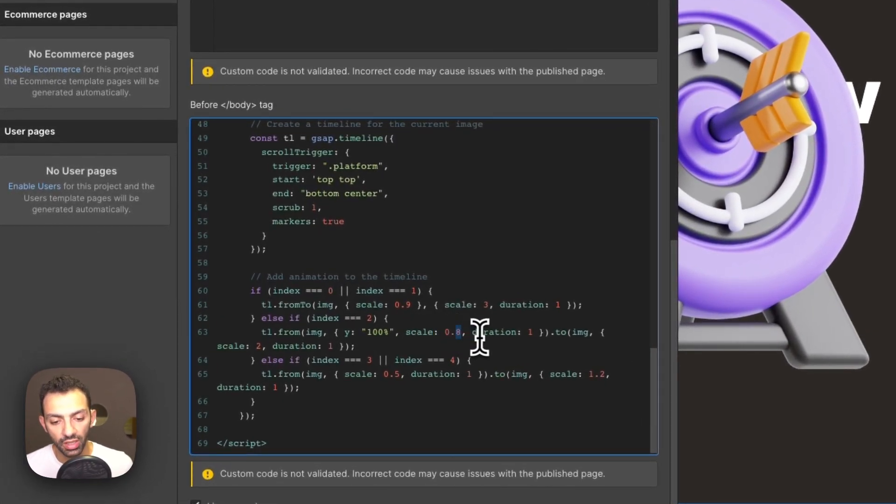
pyautogui.moveTo(371, 318)
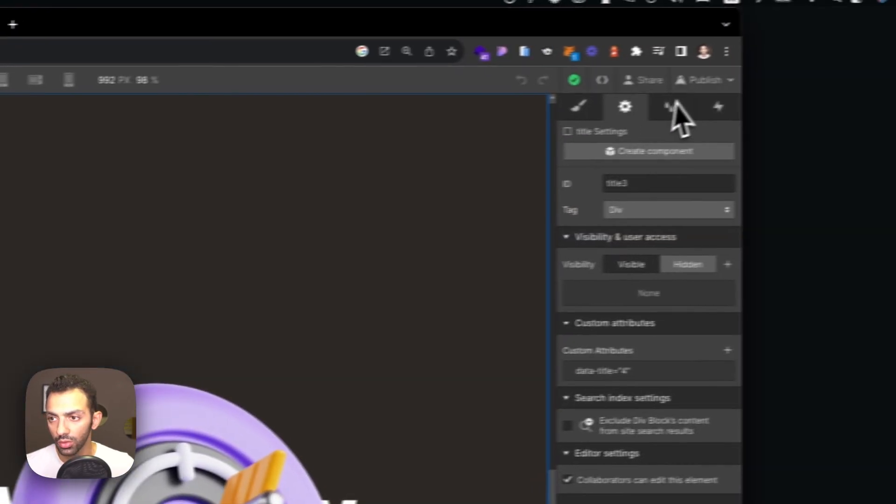
# - Publish to webflow.io and scroll the live page to watch titles and 3D images animate with markers
pyautogui.click(702, 80)
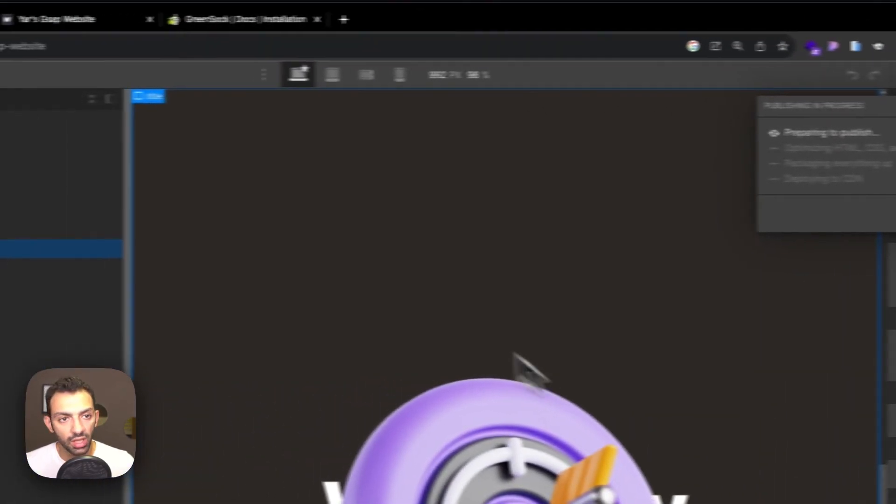
pyautogui.click(325, 35)
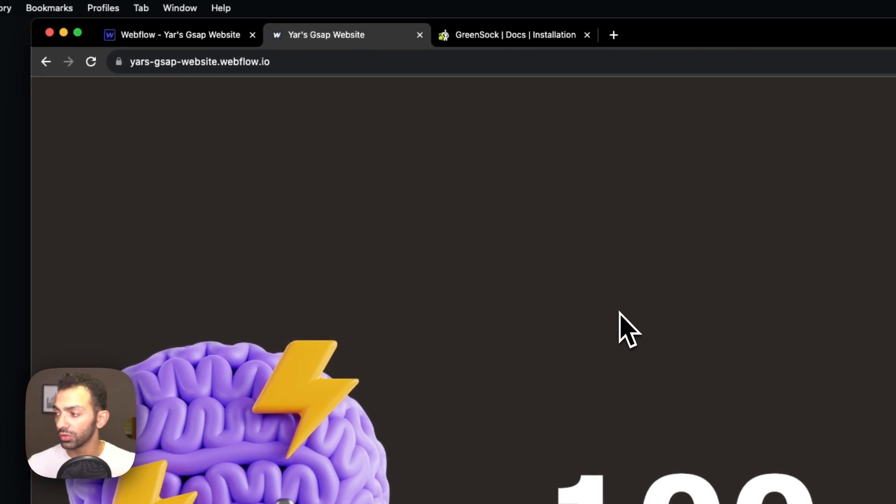
pyautogui.moveTo(627, 328)
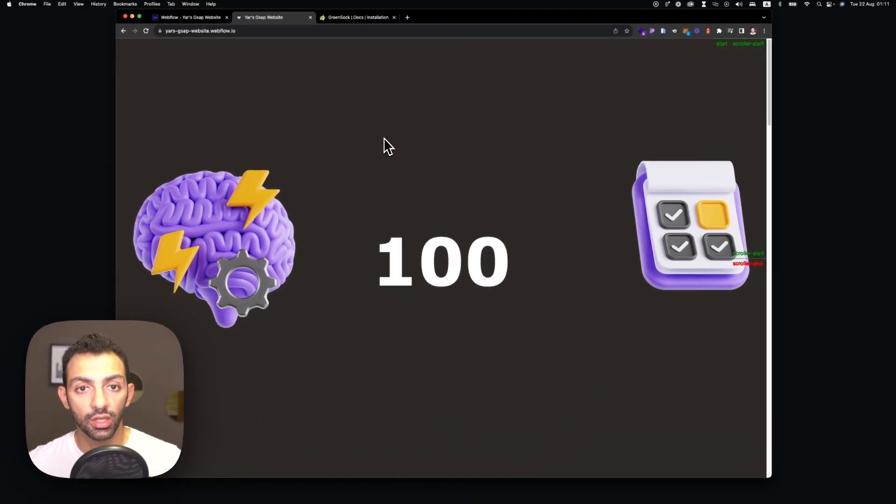
pyautogui.scroll(-3)
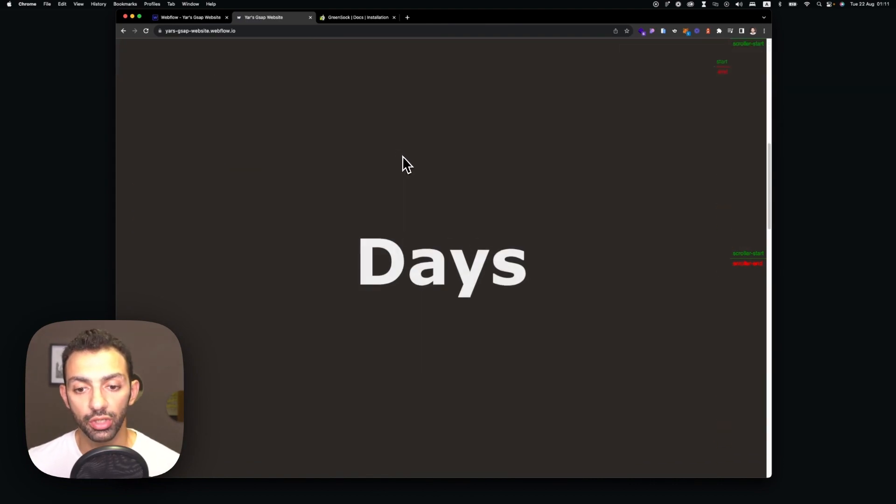
pyautogui.scroll(-3)
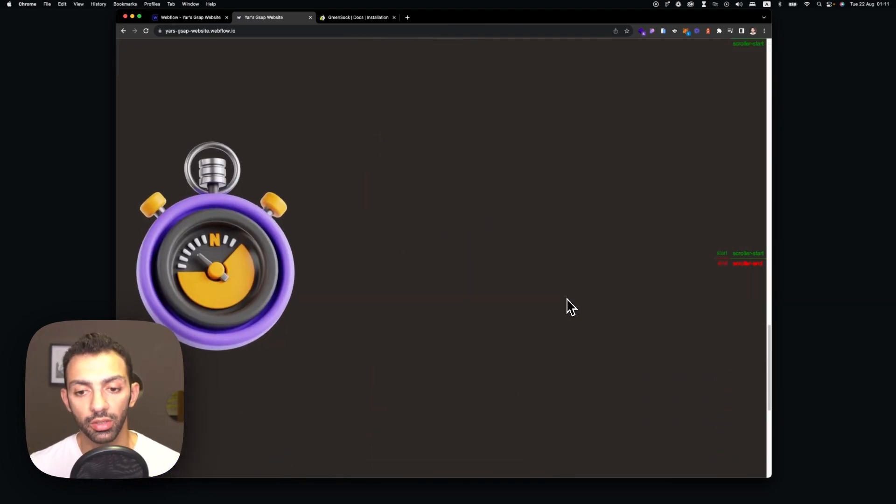